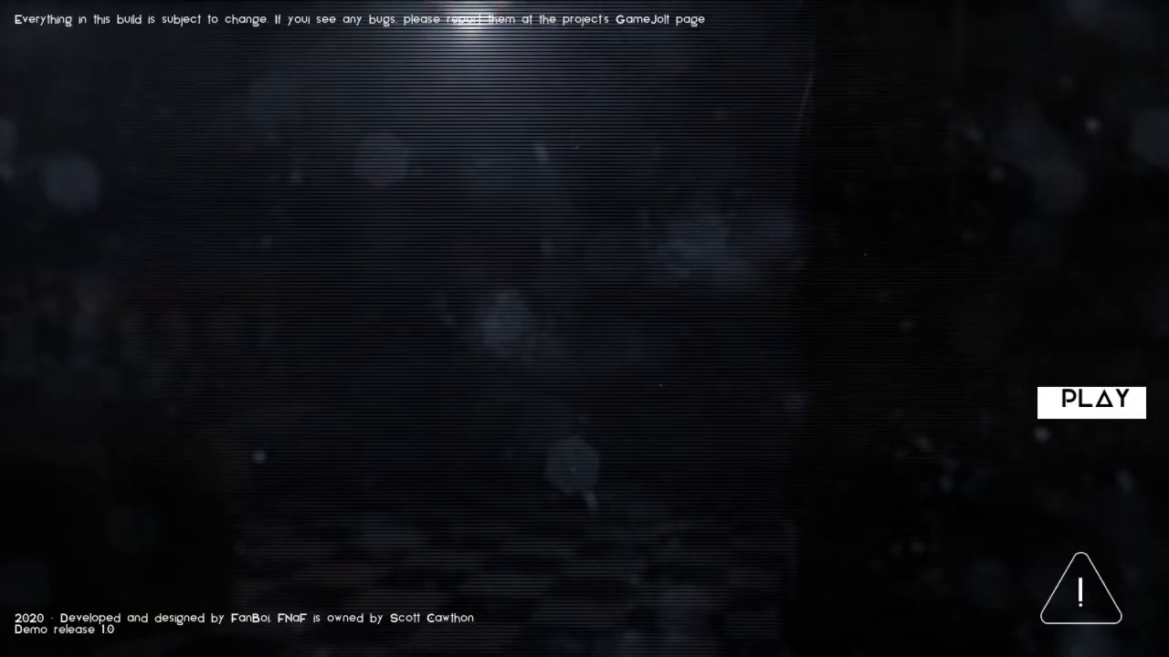
mouse_move(1090, 402)
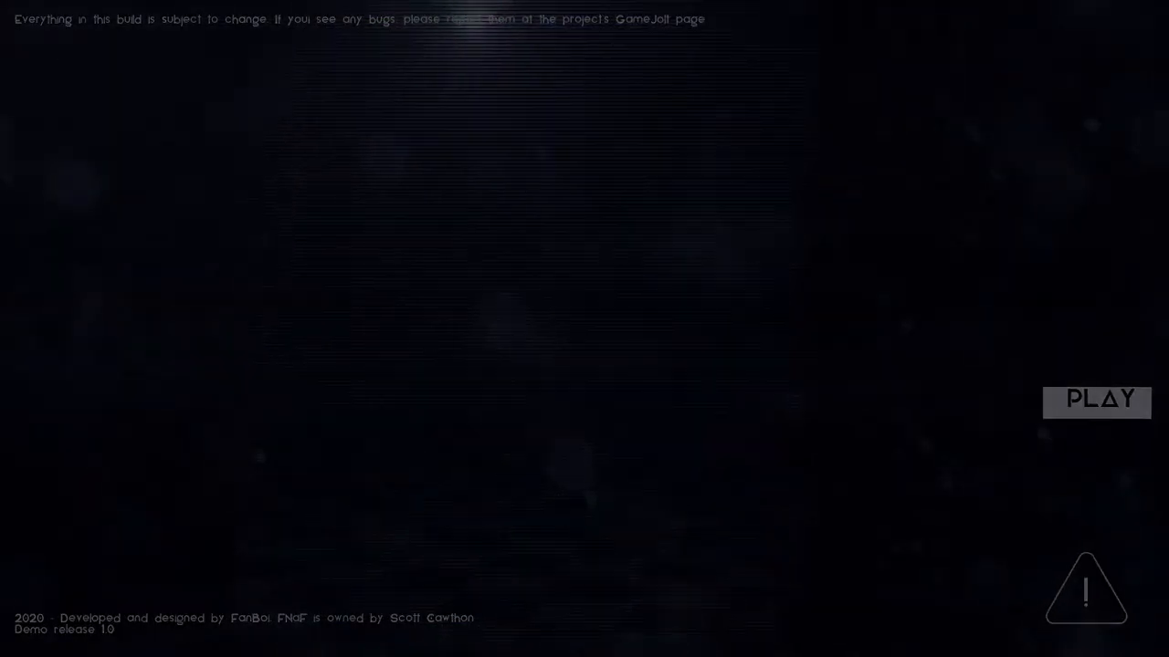
click(1098, 401)
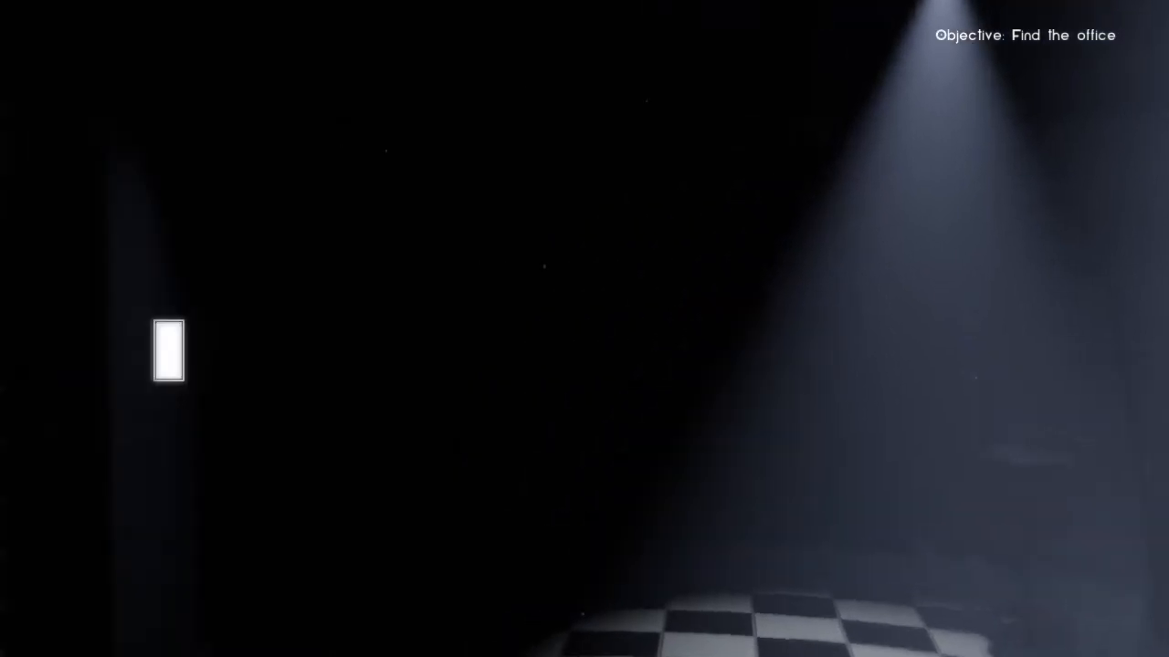
mouse_move(584, 329)
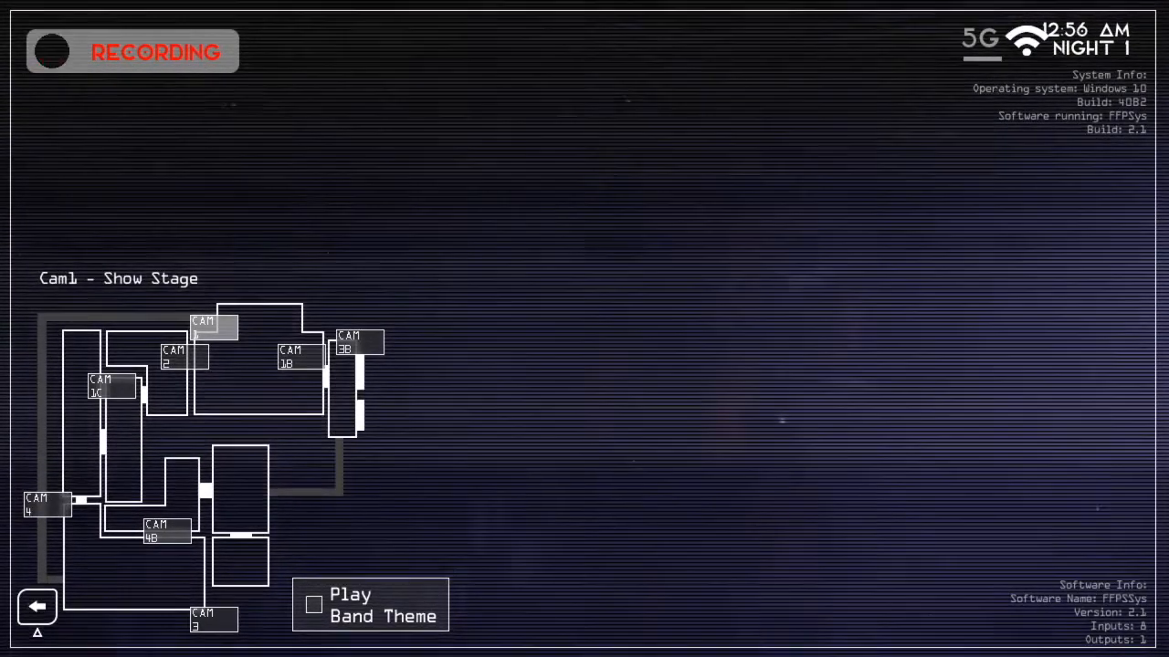
click(354, 347)
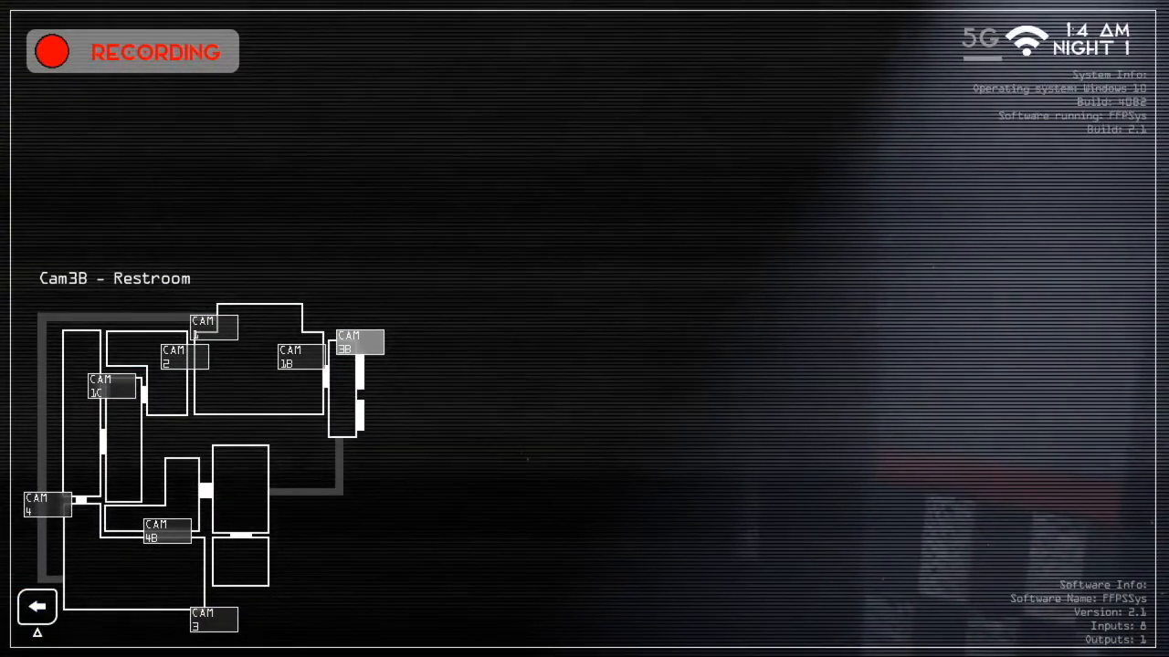
click(293, 360)
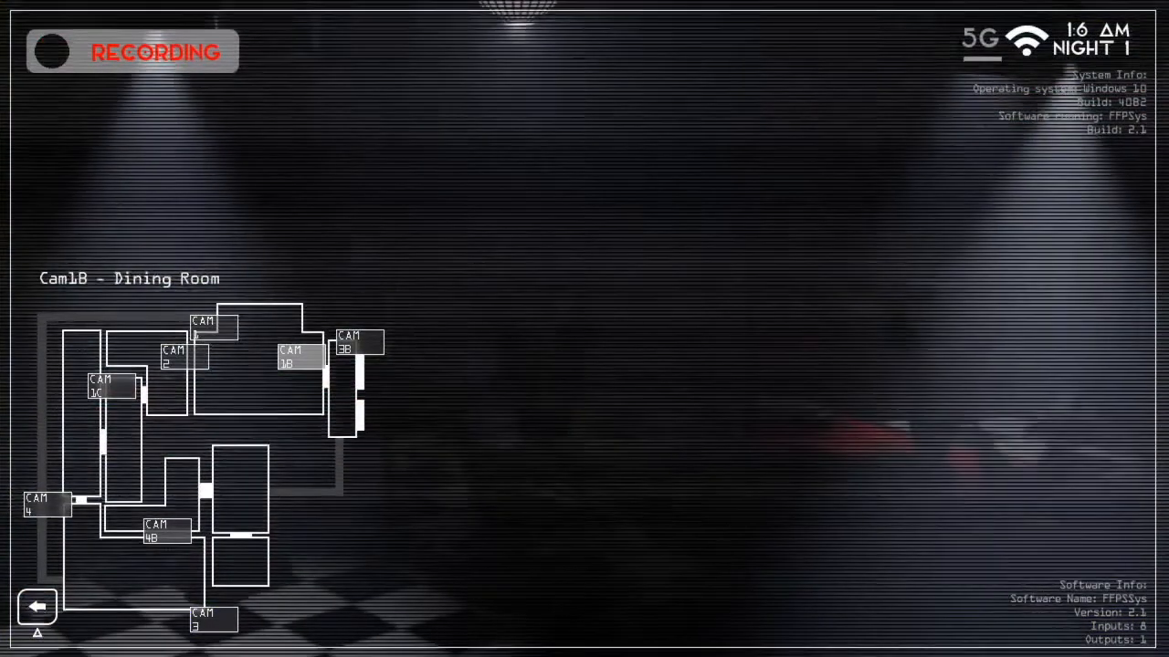
click(211, 327)
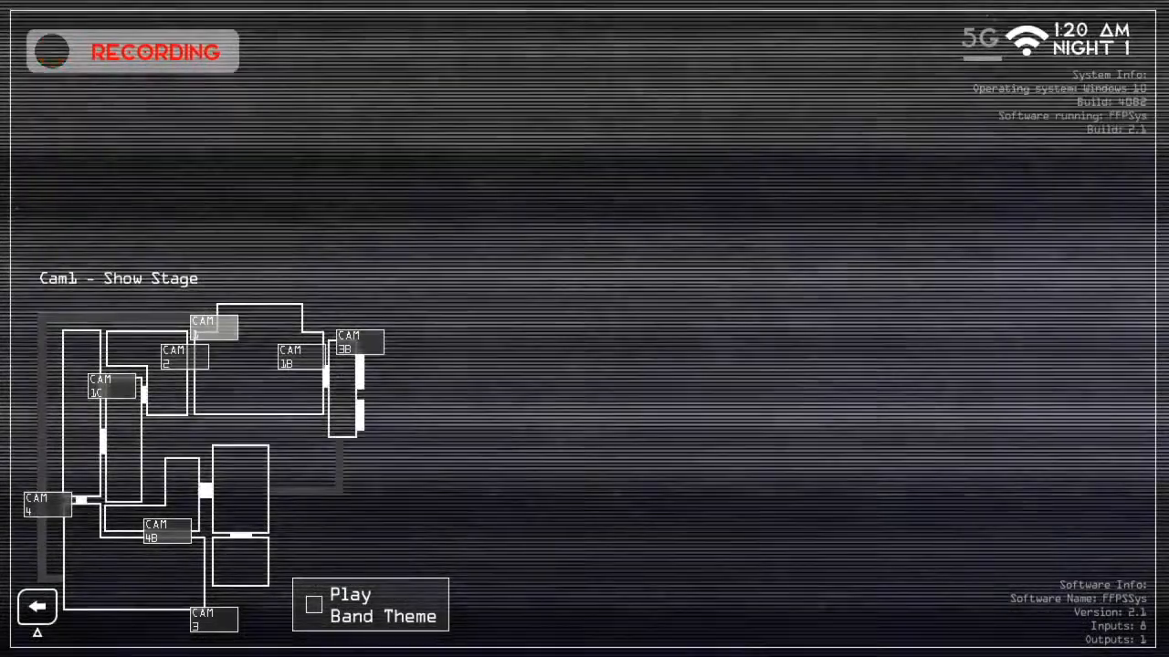
- Cycle through the Entertainment Room, Employee Hallway and Show Stage feeds, then settle on Cam 4A Office Hallway
click(175, 361)
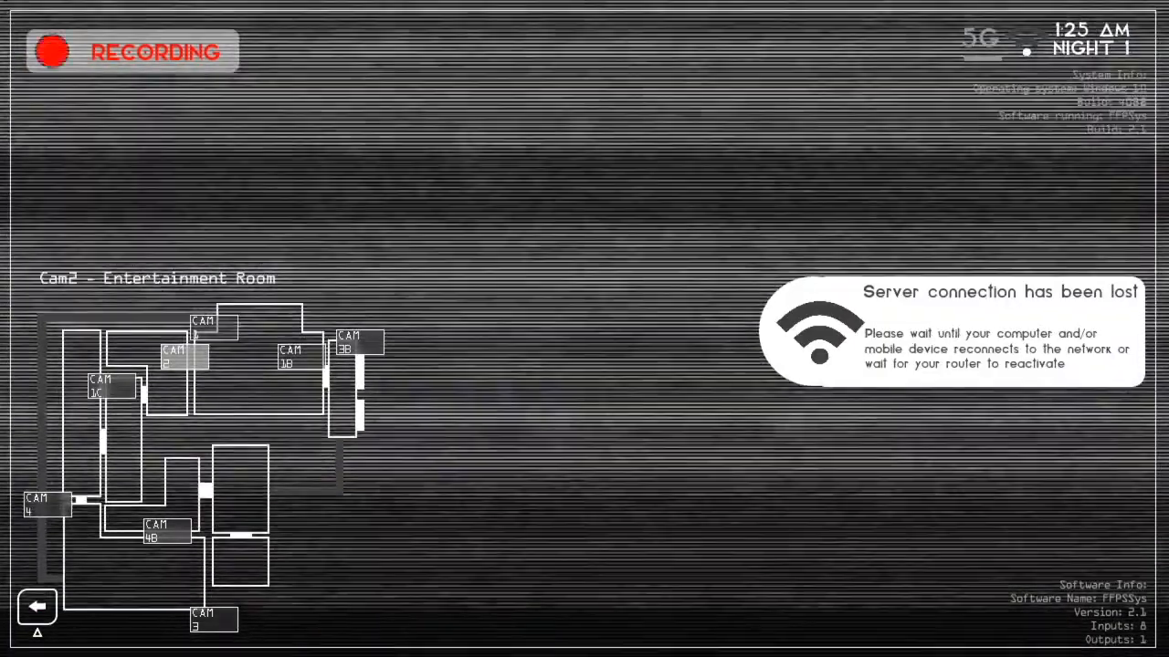
click(103, 387)
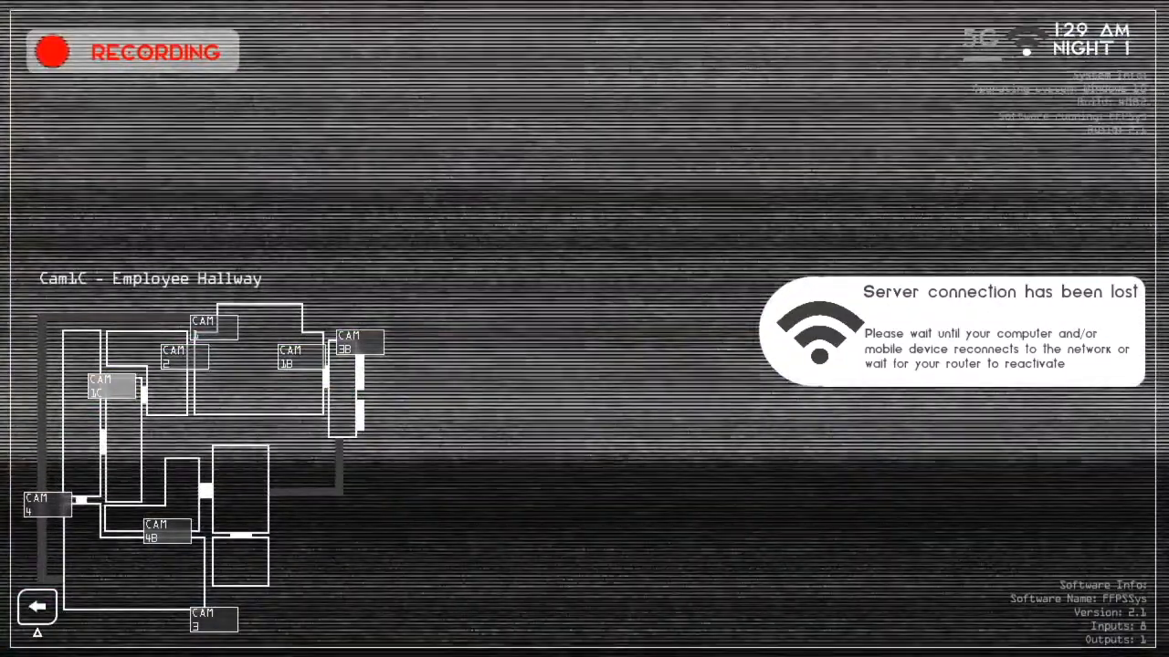
click(36, 608)
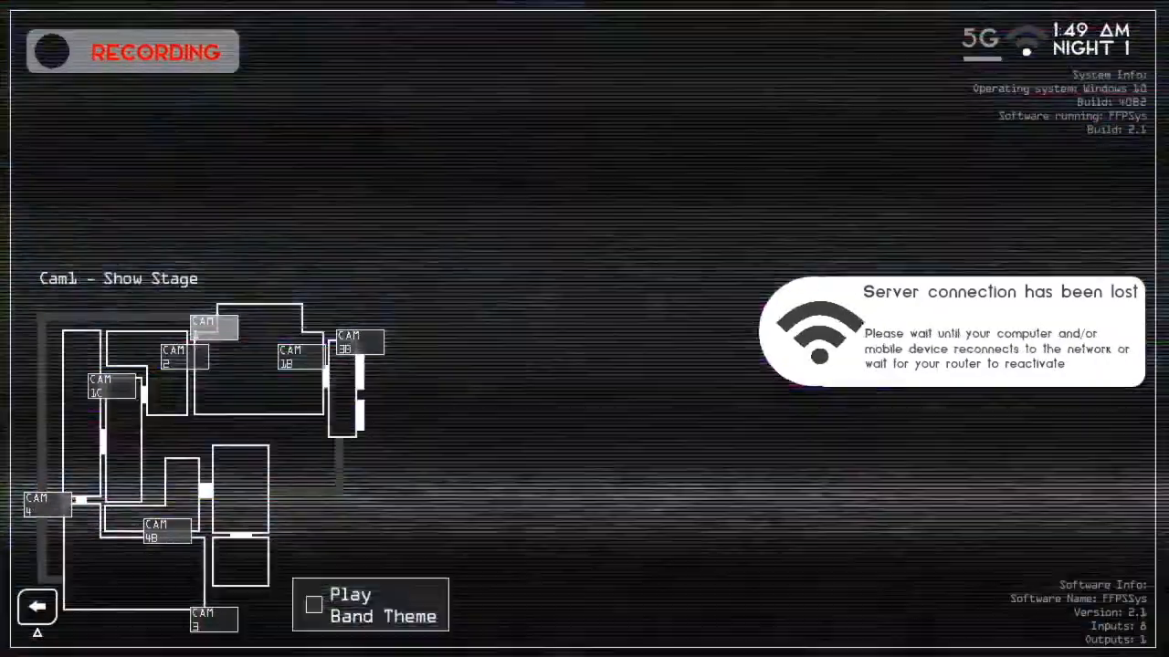
click(171, 364)
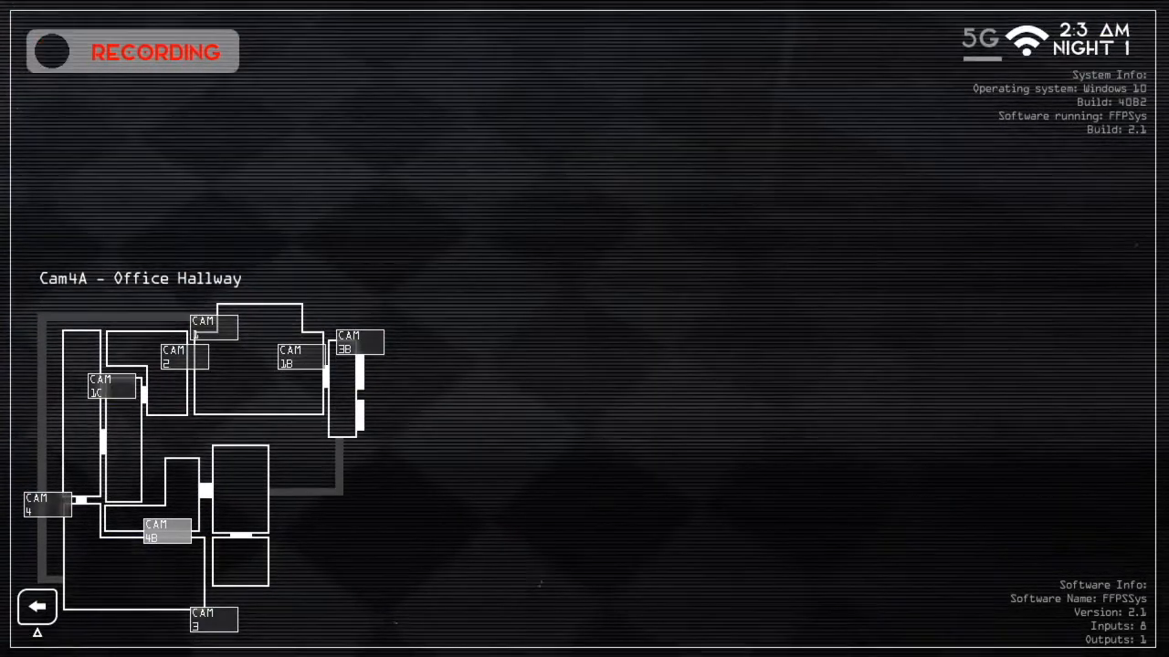
- Sweep the Employee Hallway, Restroom, Dining Room, Backroom and Office Hallway cameras
click(212, 621)
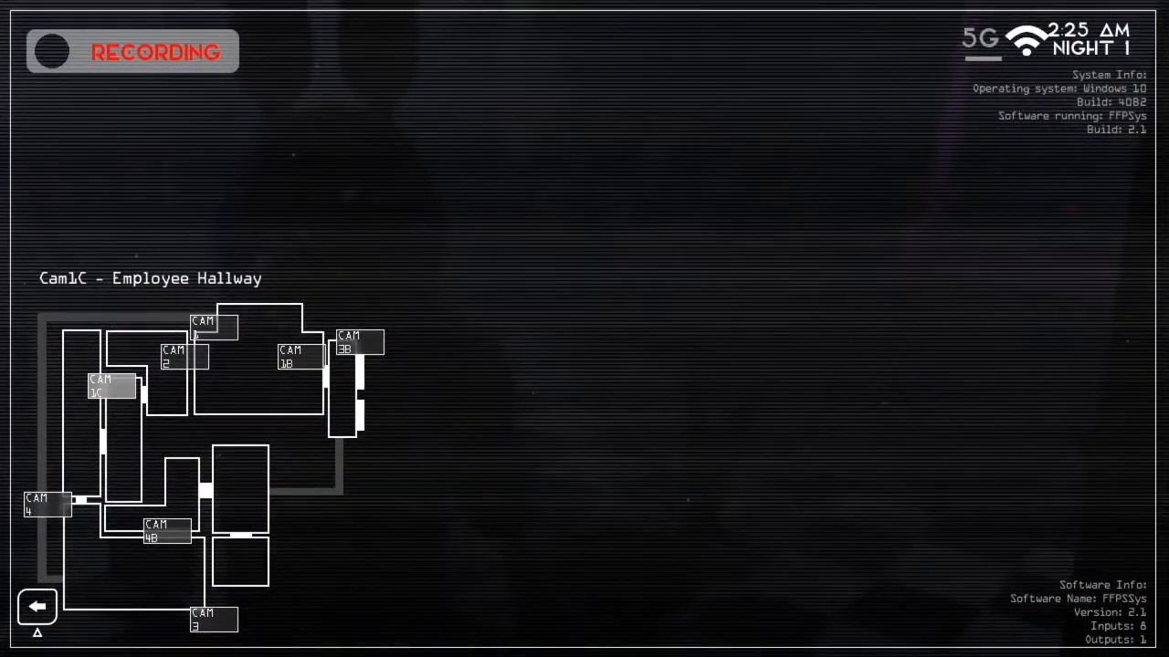
click(350, 343)
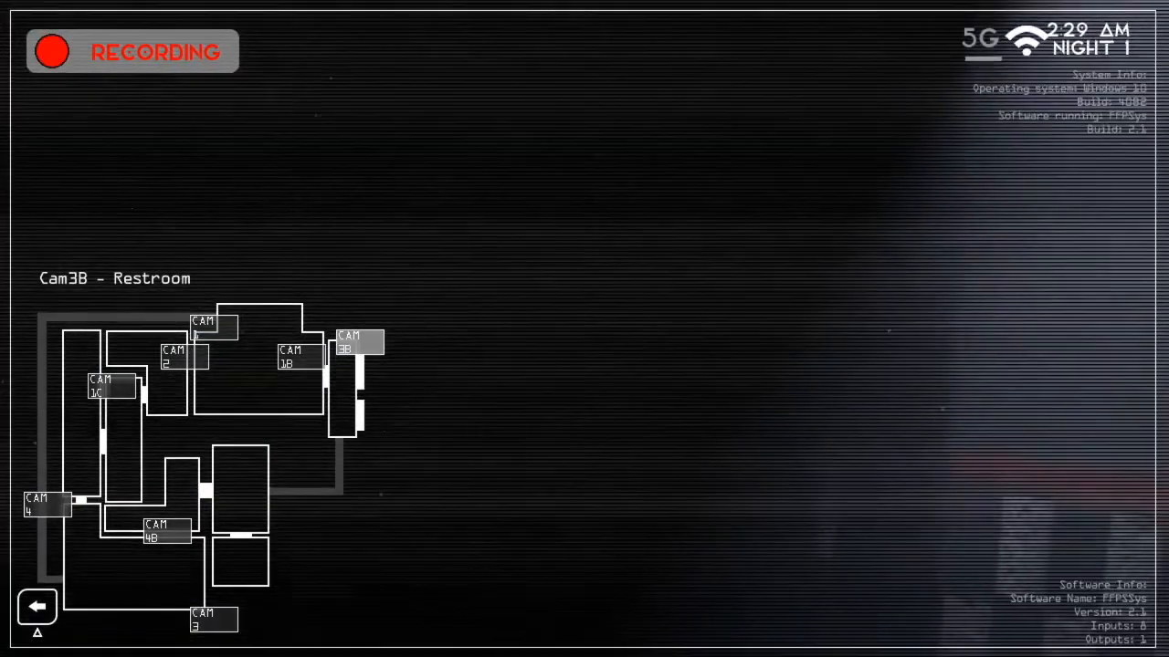
click(292, 357)
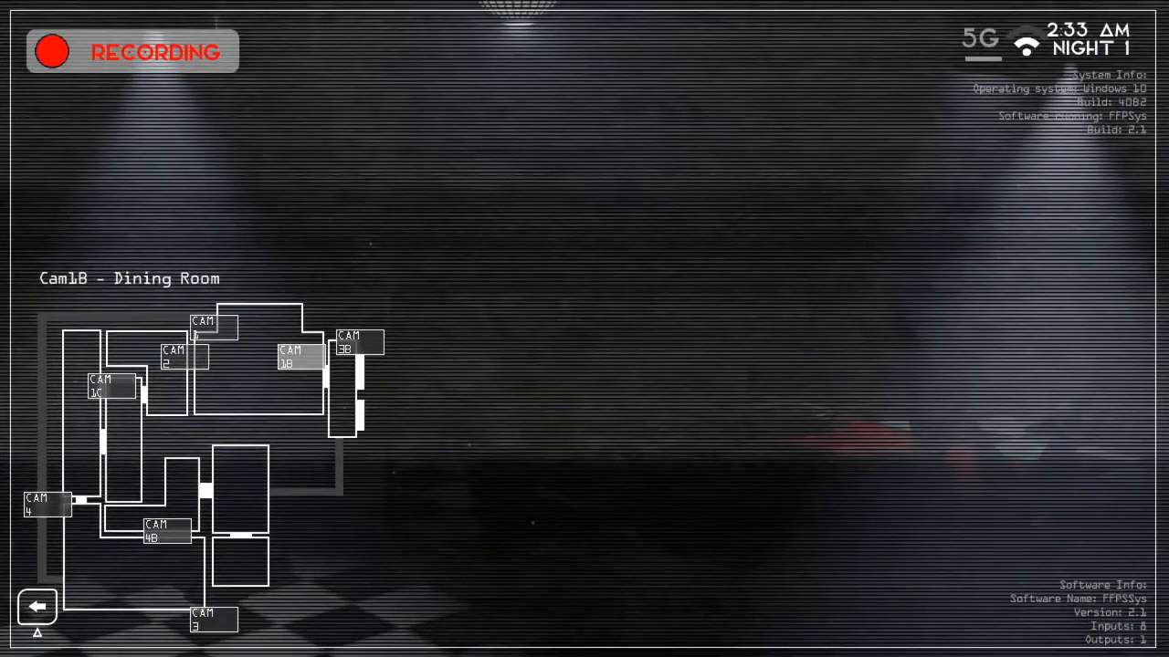
click(208, 623)
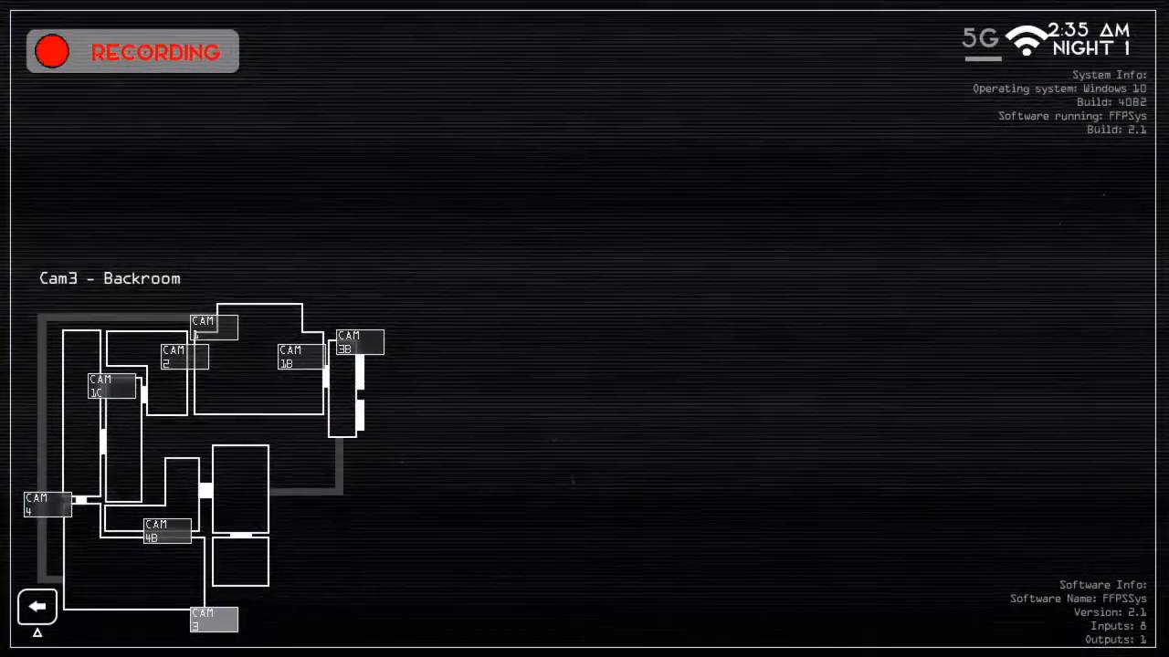
click(161, 533)
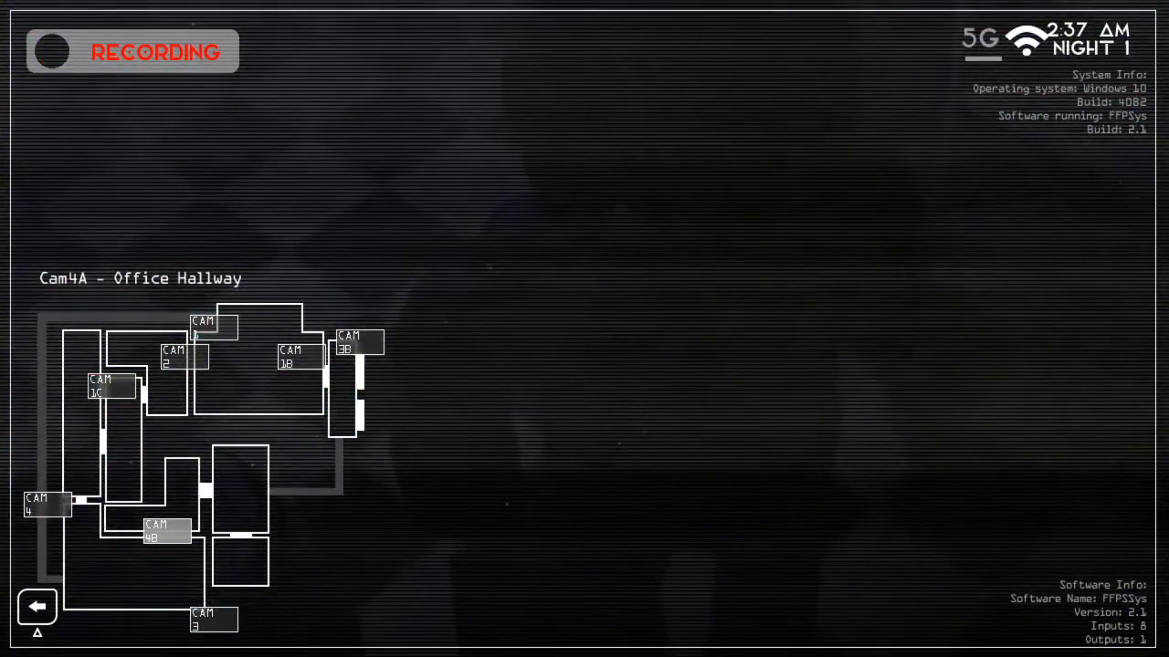
click(37, 606)
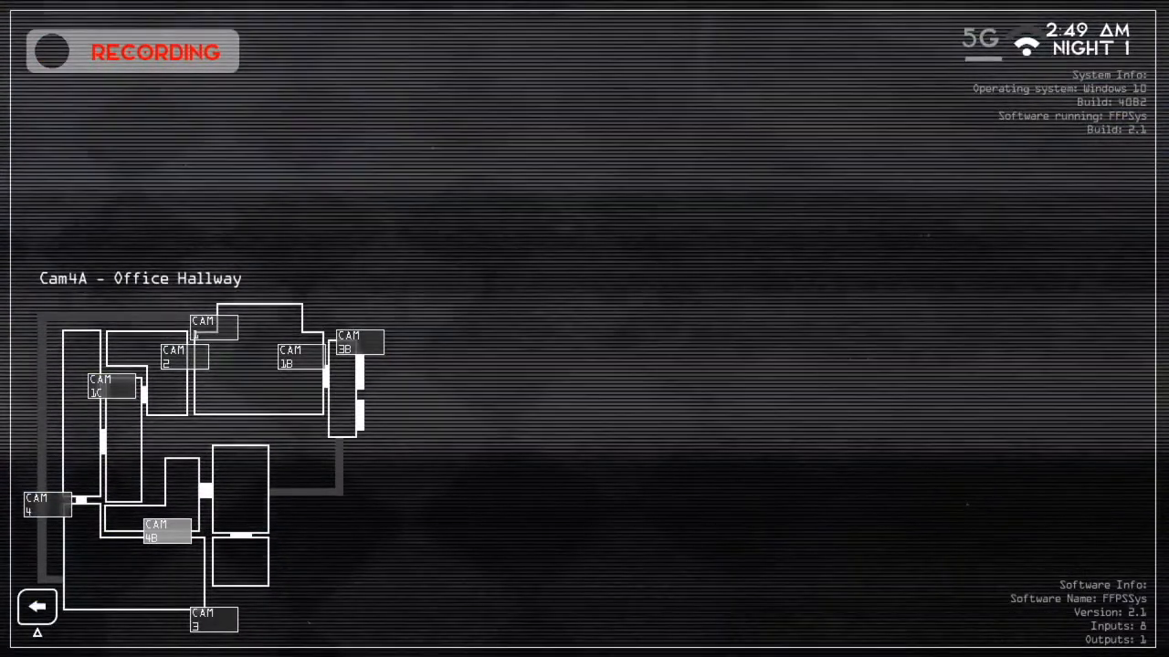
- Lower and raise the tablet a few times, ending back on Cam 1 Show Stage at 3:29 AM
click(208, 627)
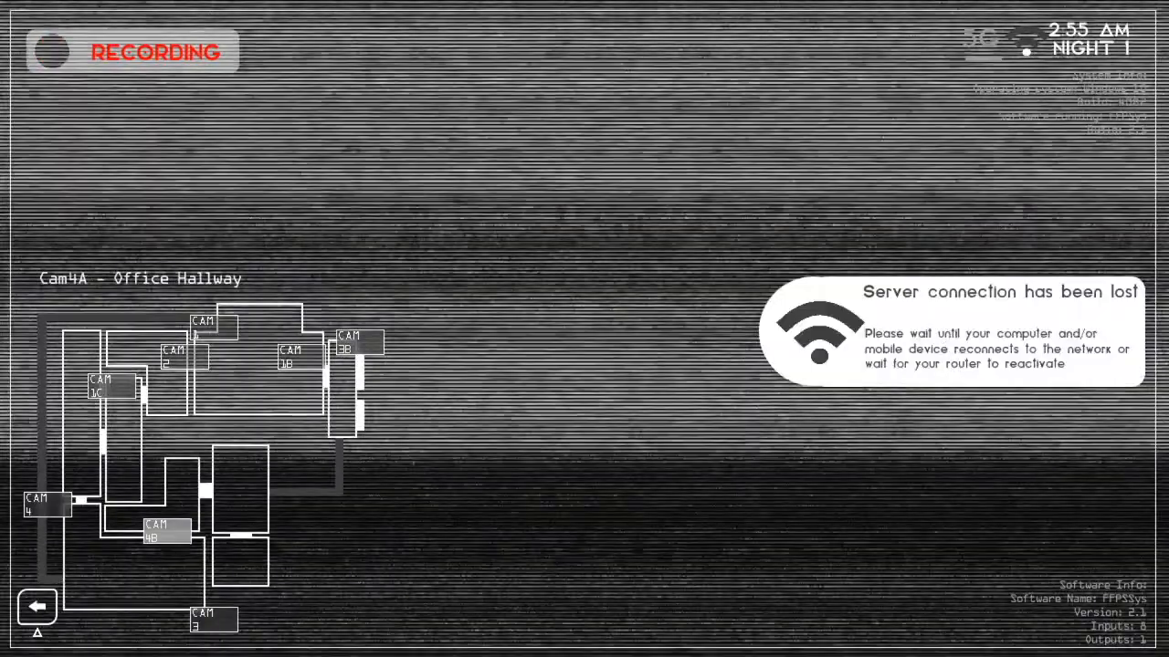
click(38, 606)
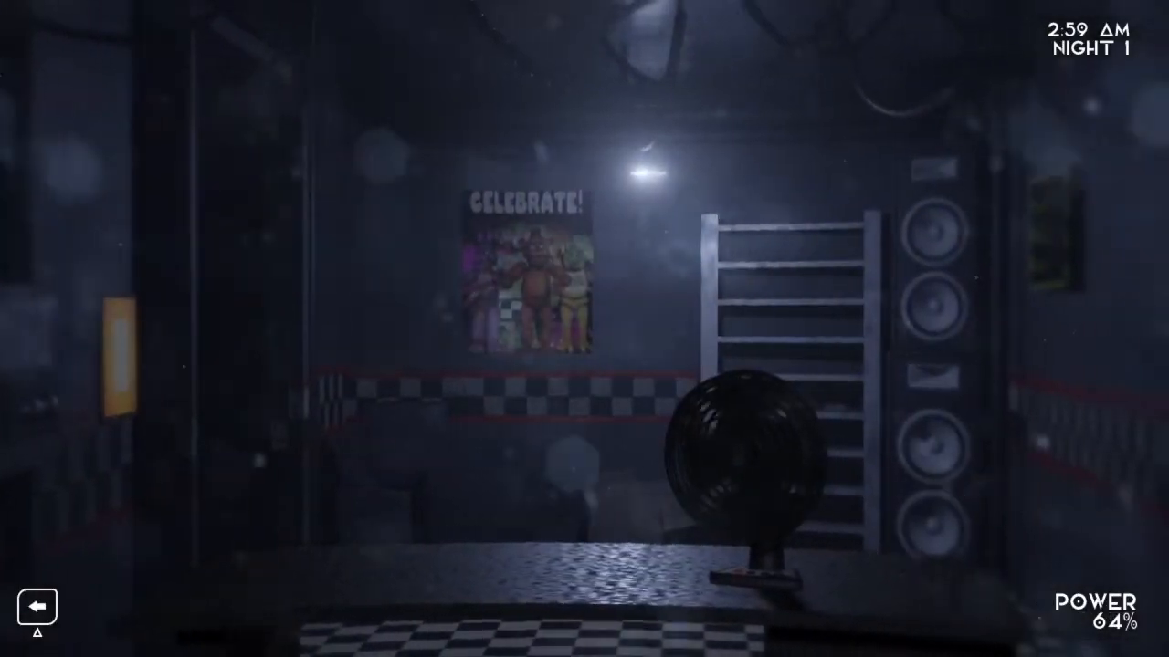
click(40, 607)
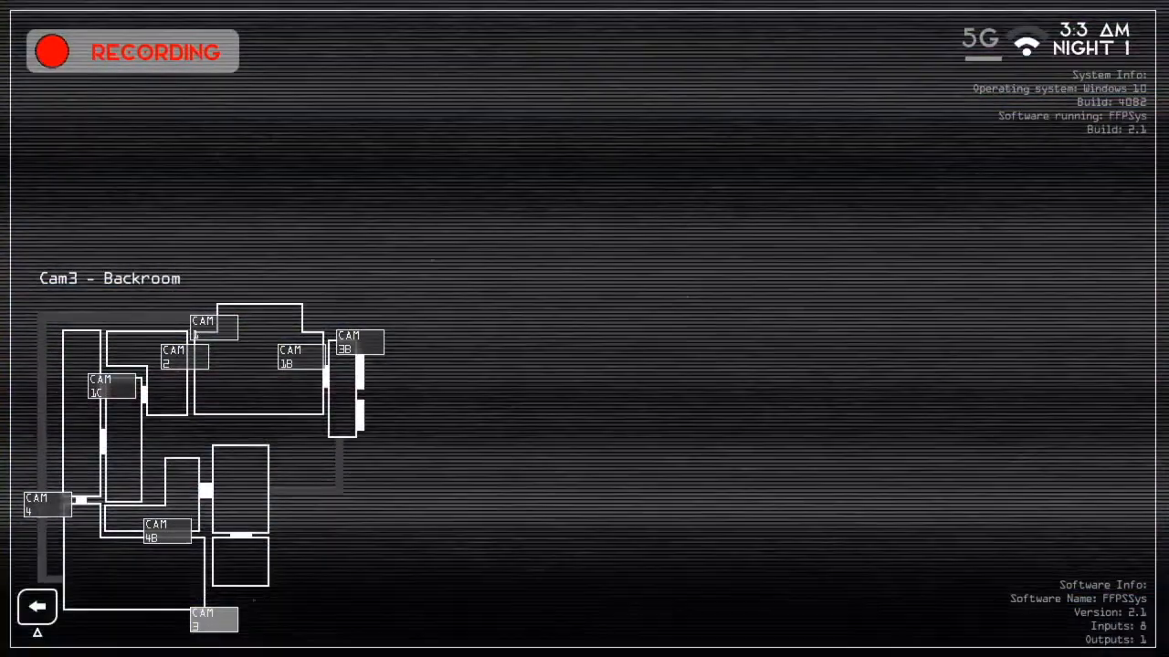
click(358, 347)
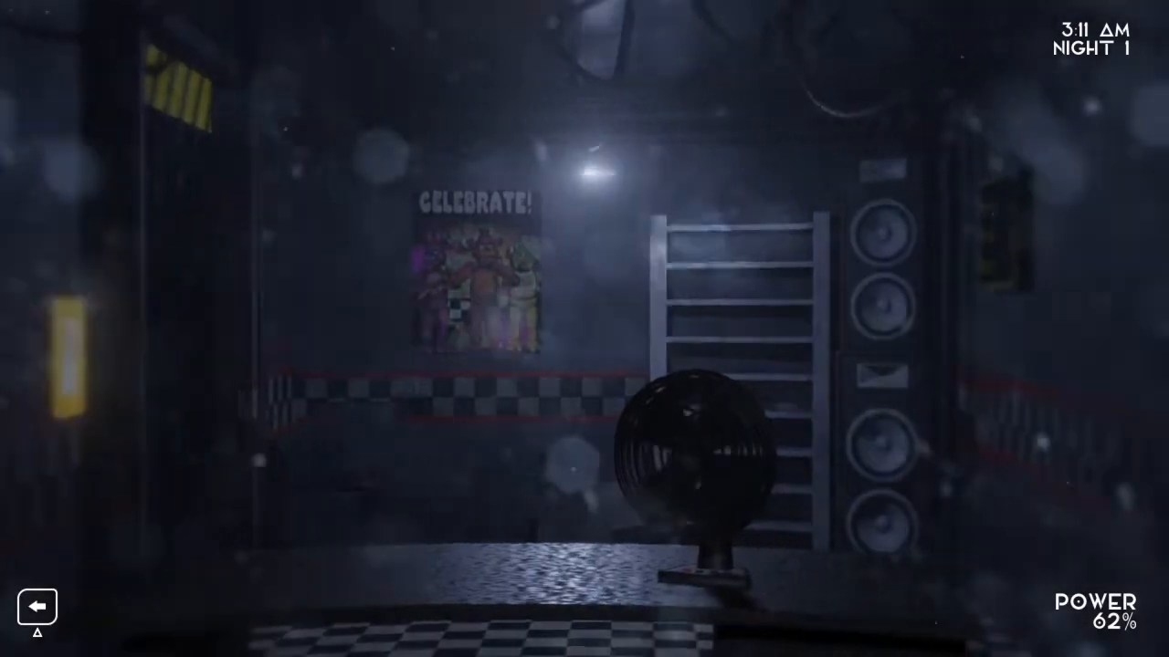
click(37, 612)
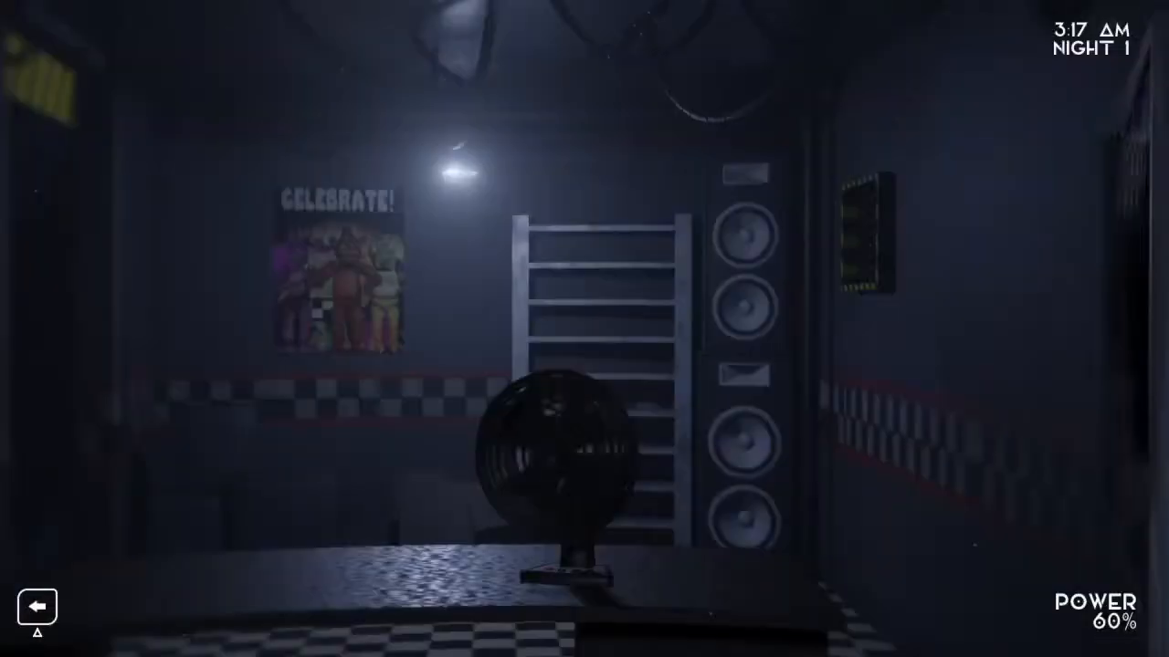
click(37, 606)
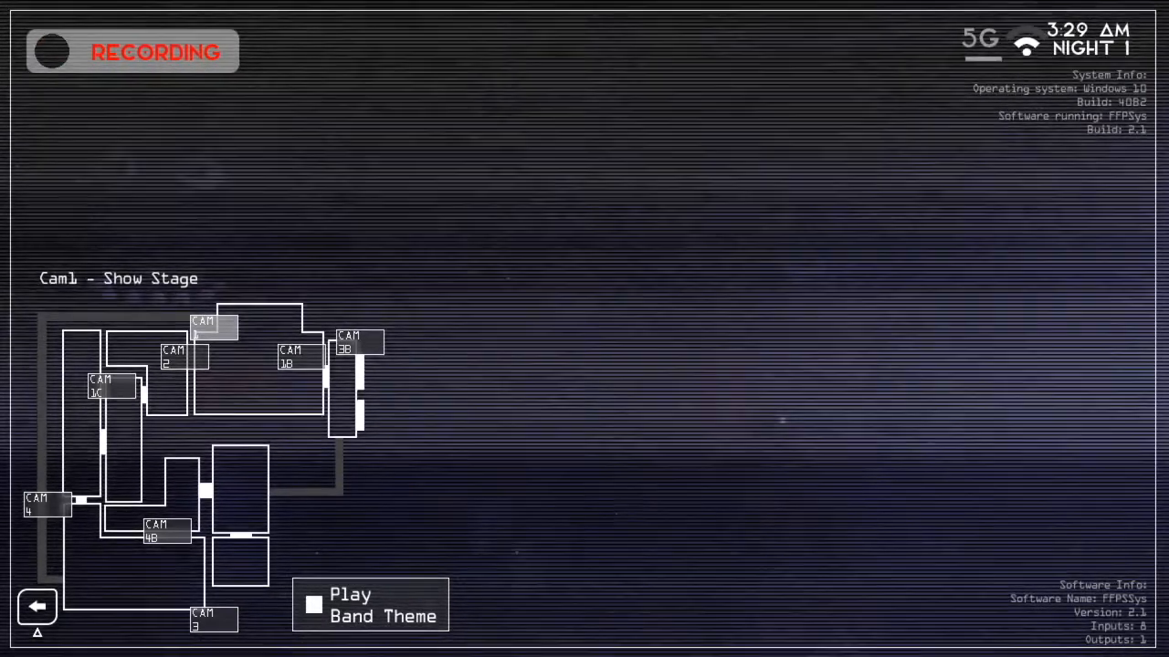
- Check the Parts N Service, Entertainment Room and Office Hallway feeds, then lower the tablet to the office
click(36, 608)
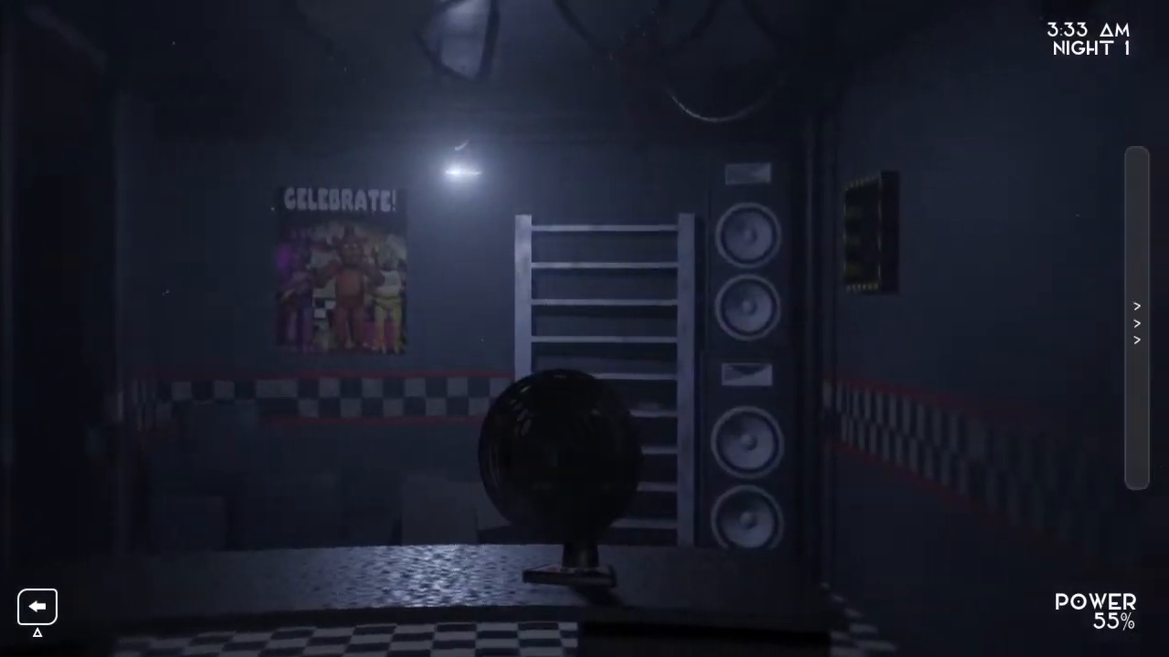
click(1134, 329)
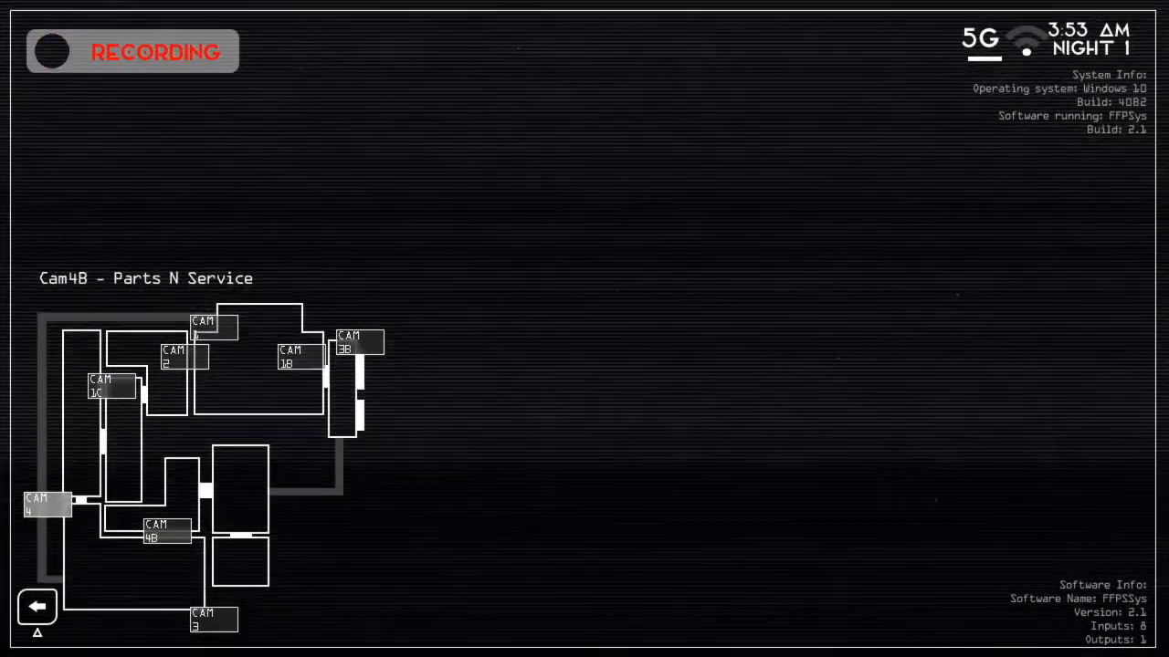
click(102, 389)
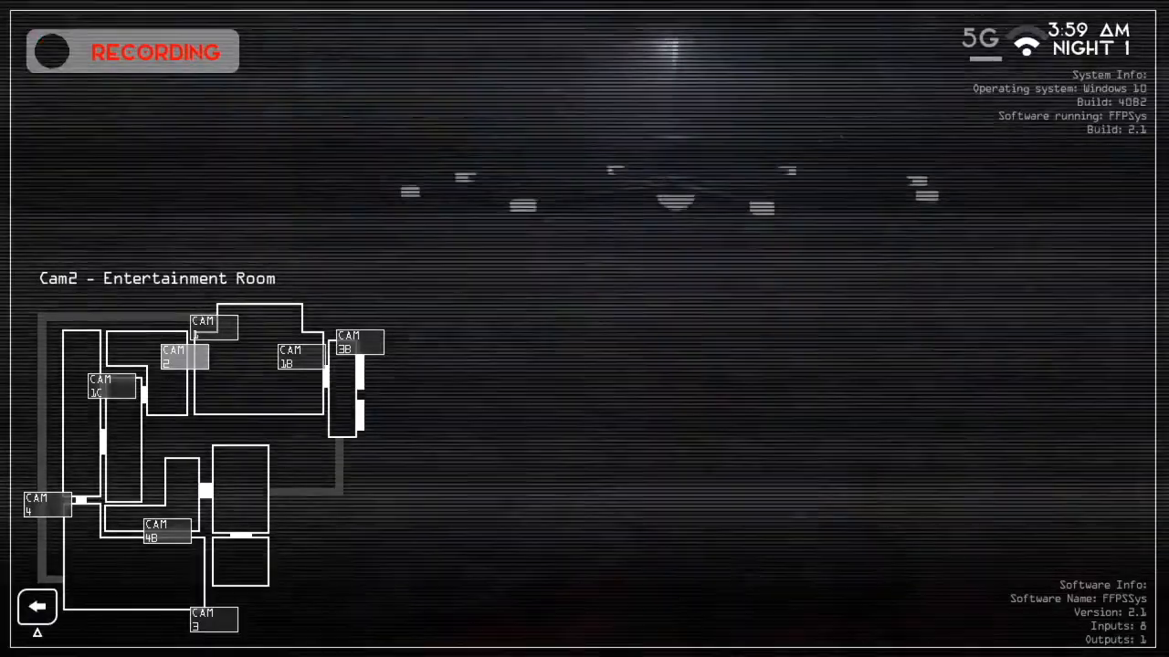
click(38, 608)
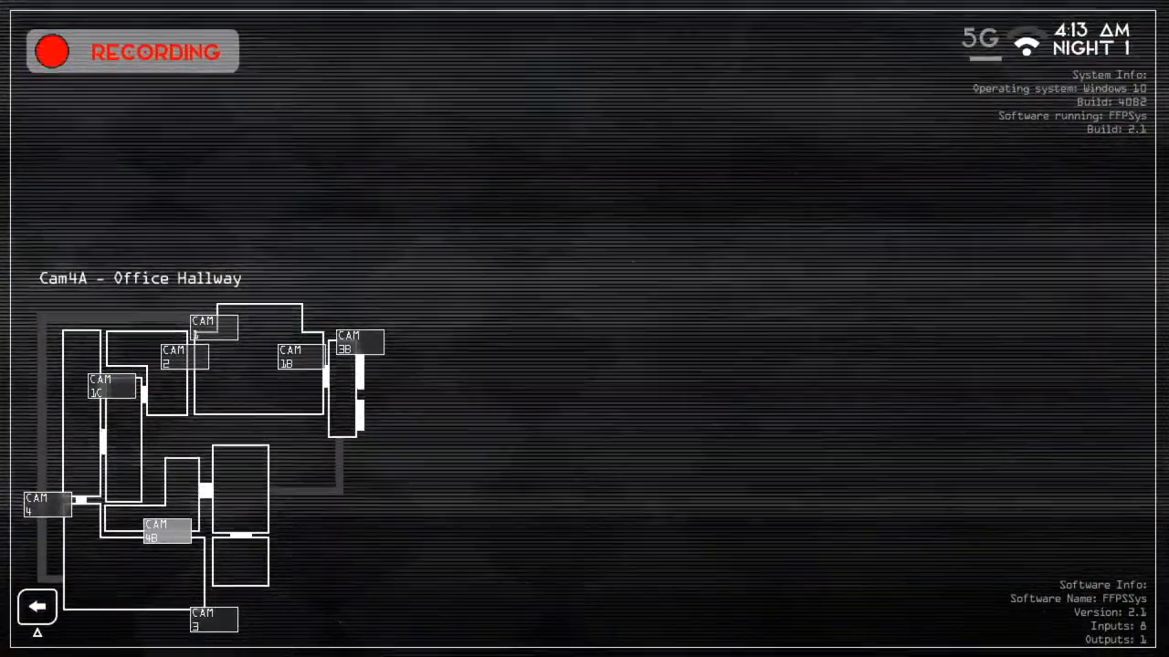
click(36, 604)
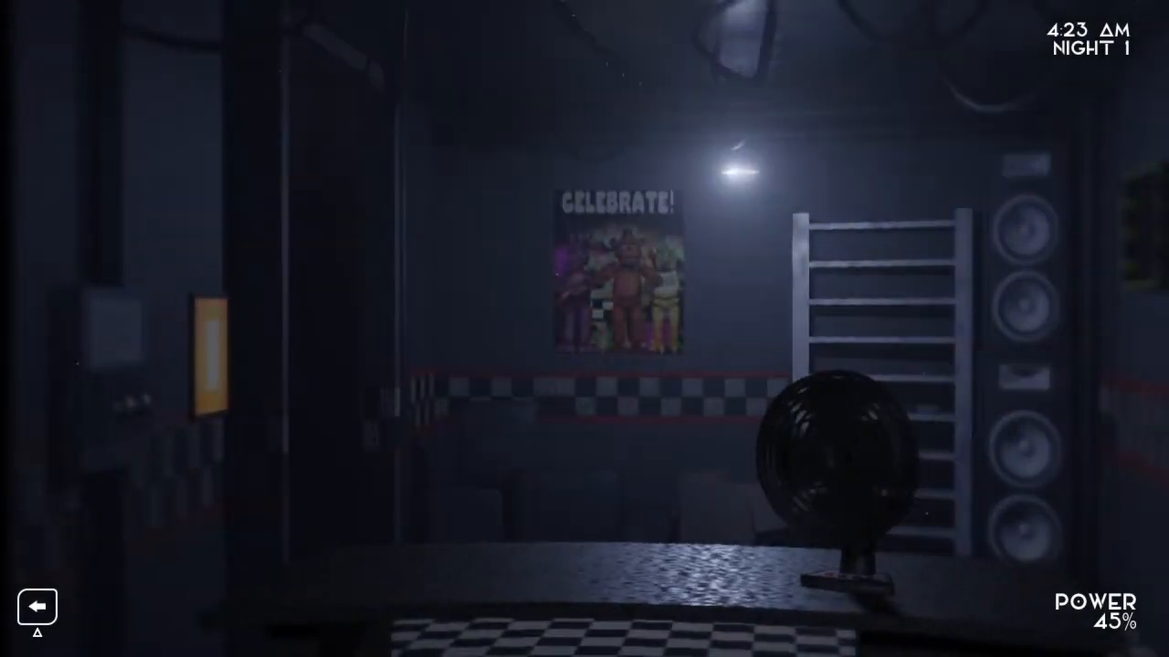
- Raise the tablet onto Cam 4A Office Hallway at 4:45 AM
click(36, 608)
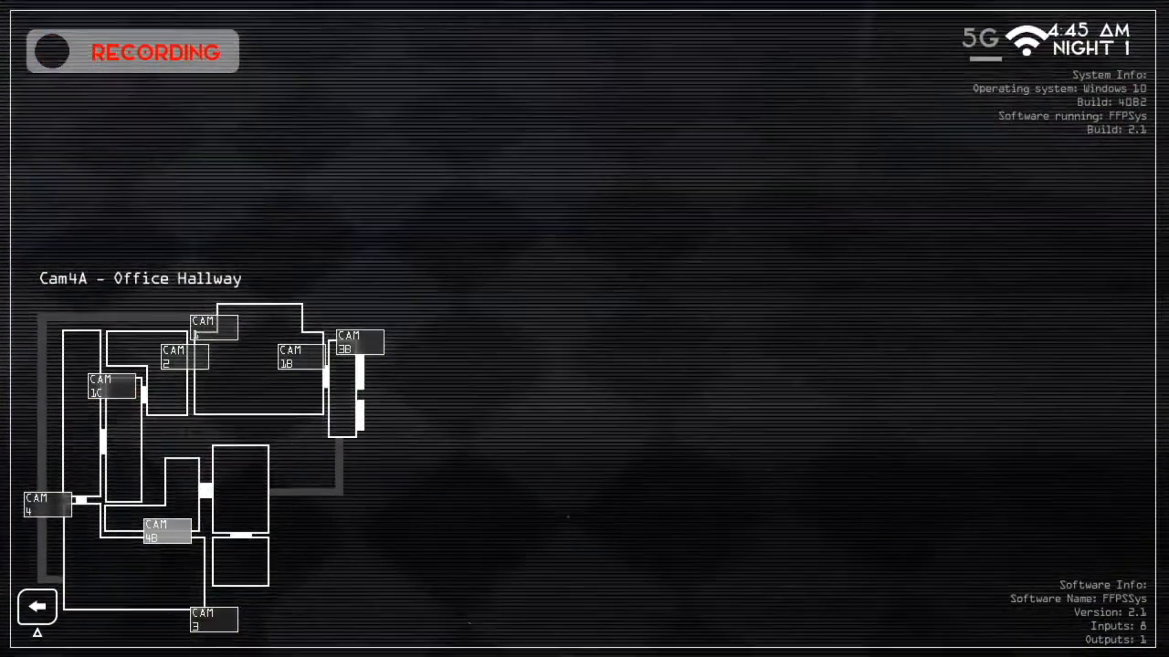
- Sweep the Dining Room, Entertainment Room, Employee Hallway, Parts N Service and Show Stage feeds, then lower the tablet
click(292, 358)
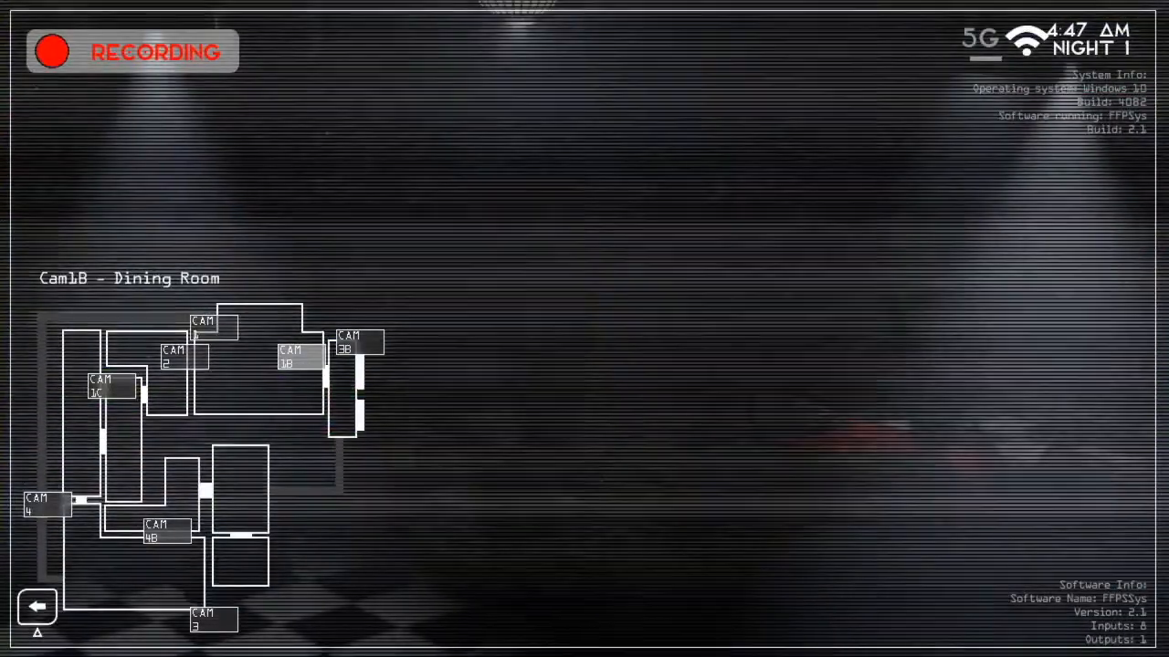
click(36, 606)
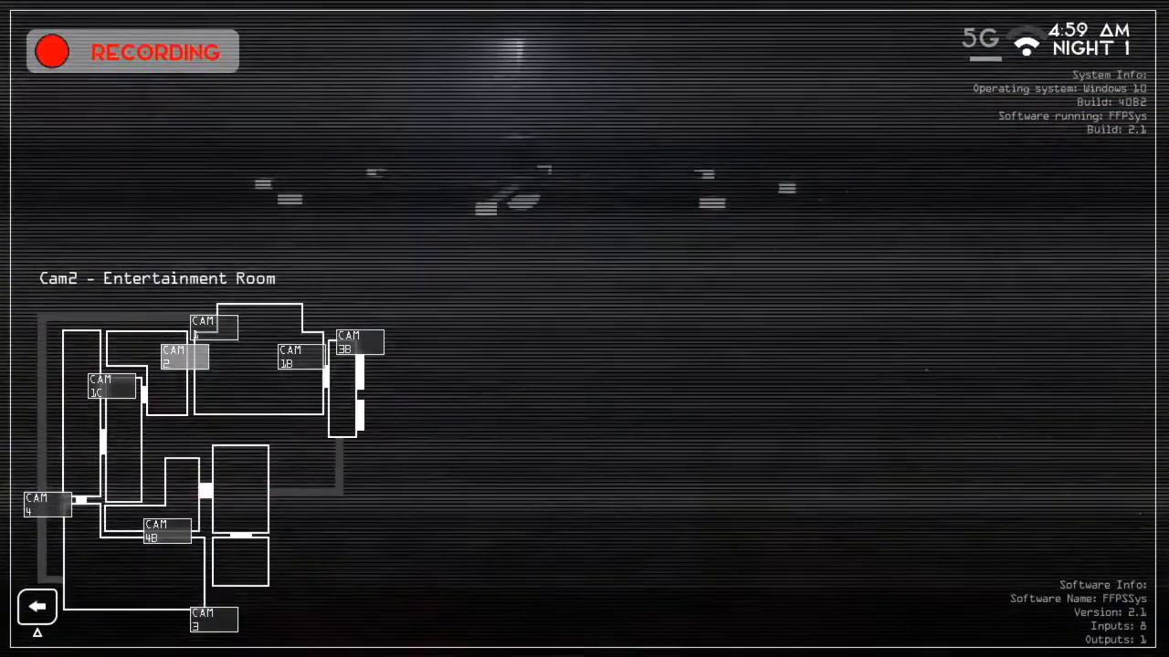
click(106, 390)
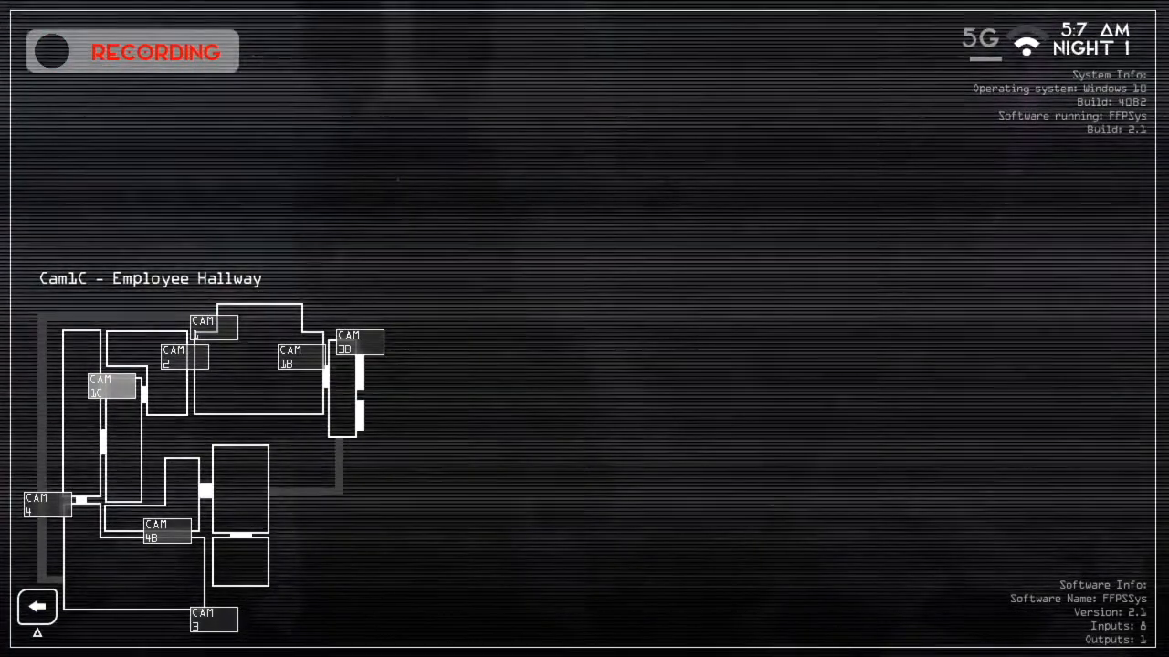
click(159, 532)
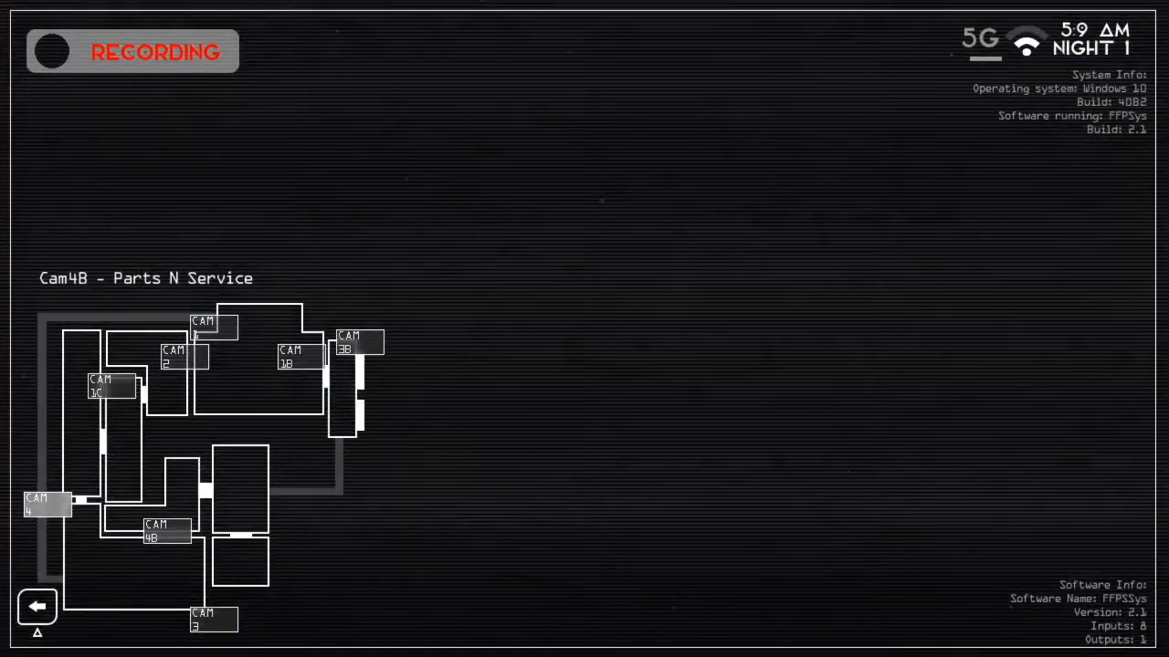
click(37, 610)
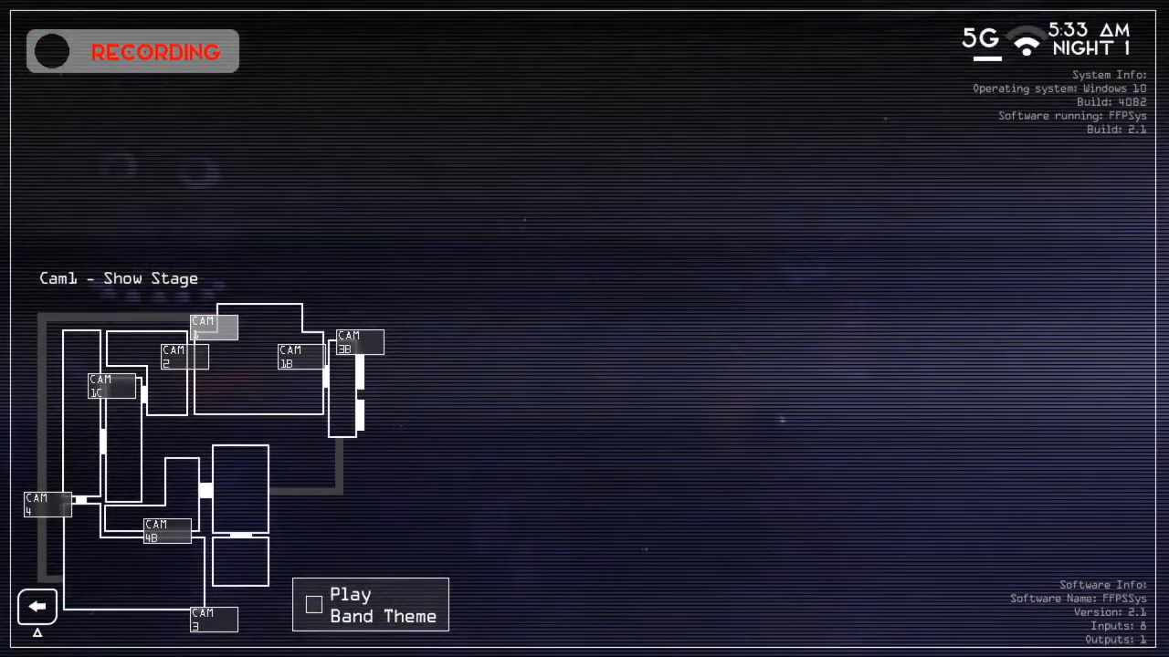
click(37, 606)
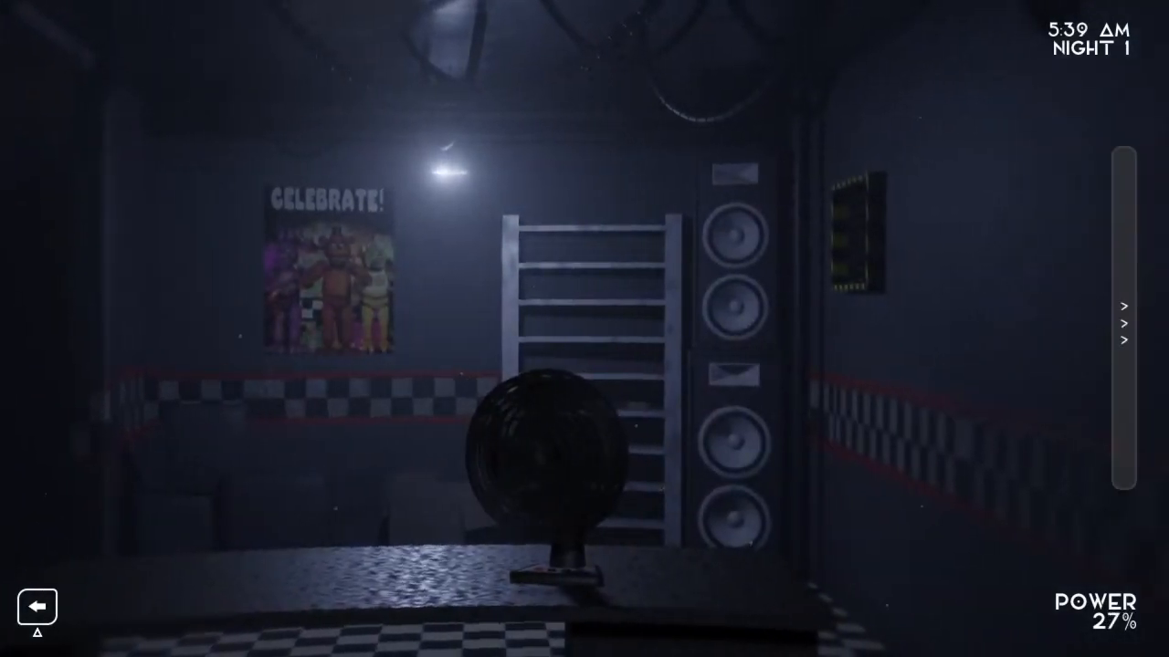
- Raise the tablet onto Cam 1 Show Stage at 5:58 AM
click(1122, 331)
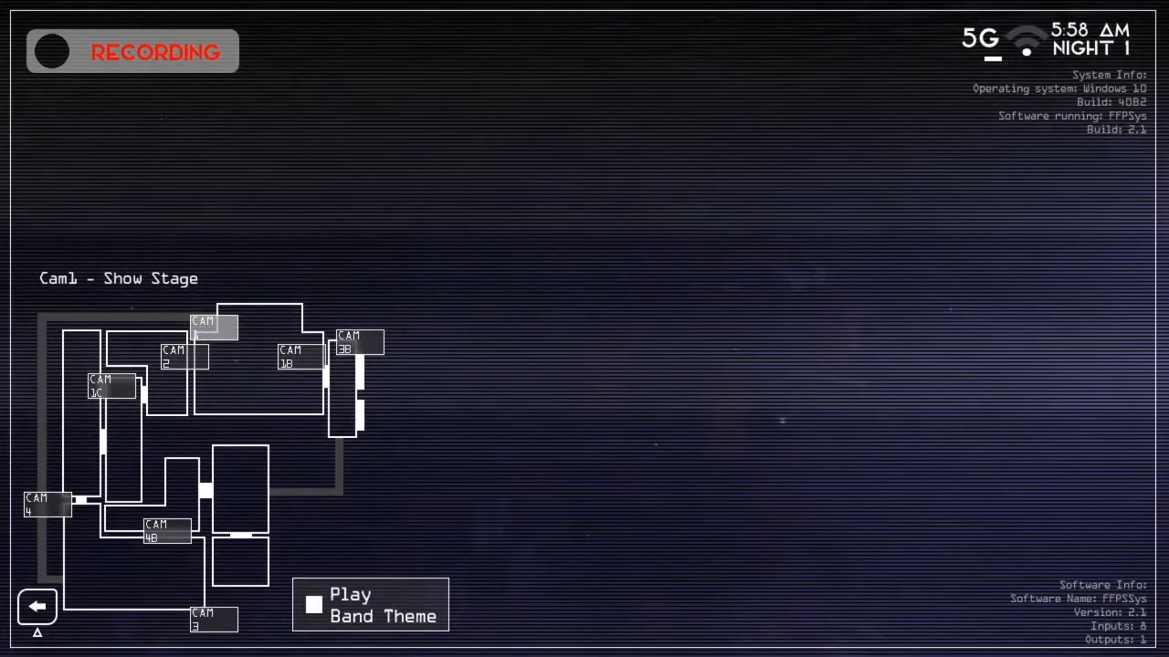
- Keep the tablet up through 6 AM so Night 1 ends on the title screen
click(38, 605)
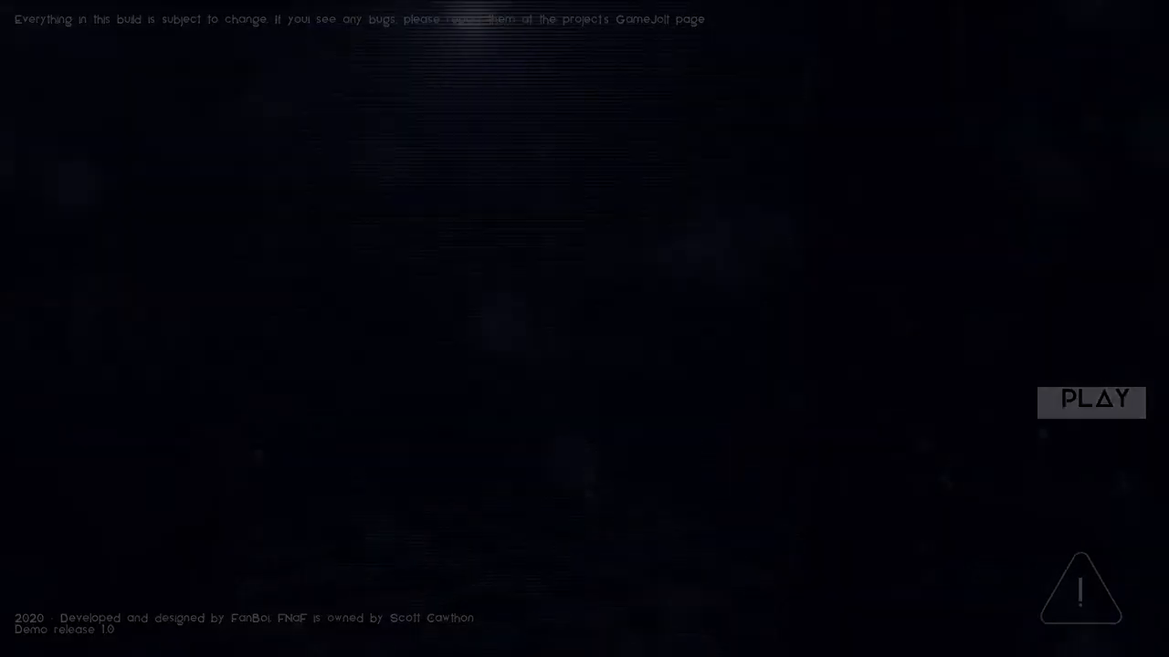
- Start a new run from the title screen into the dark room with the find-the-office objective
click(1092, 402)
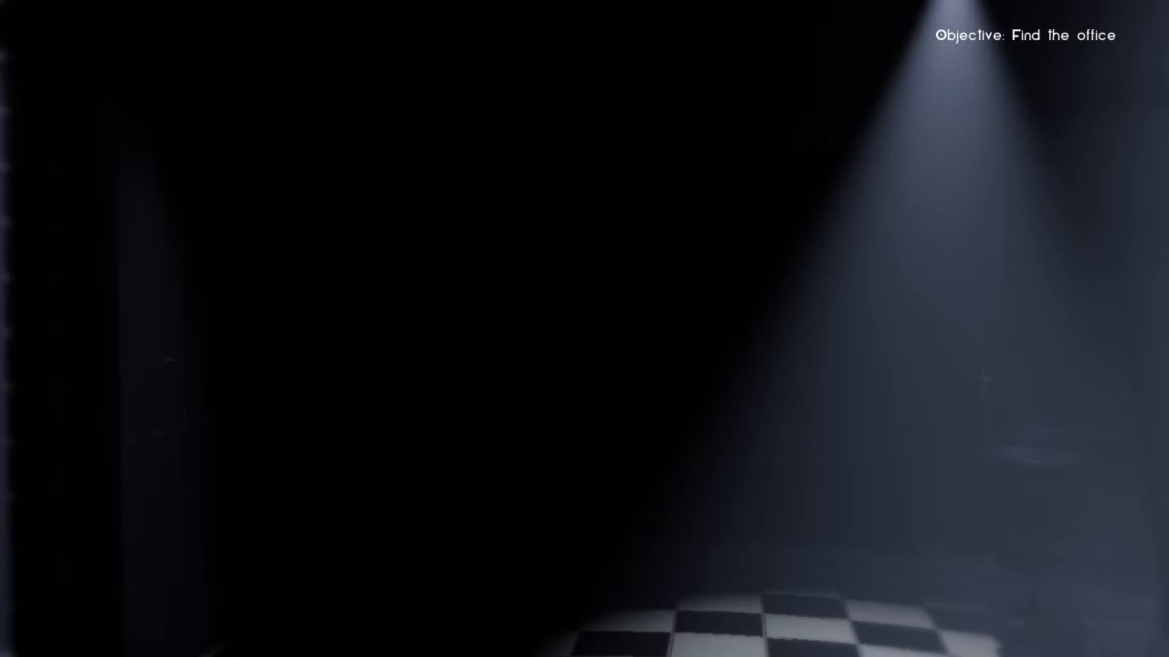